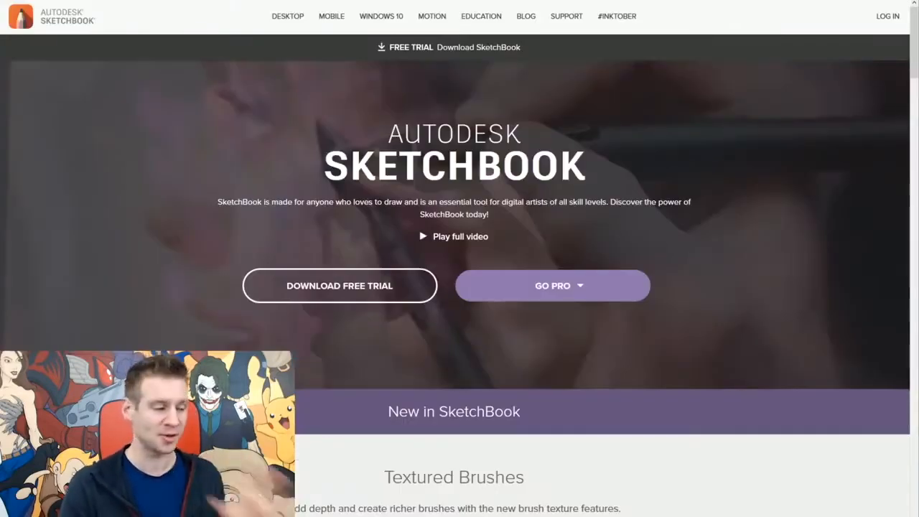
mouse_move(573, 297)
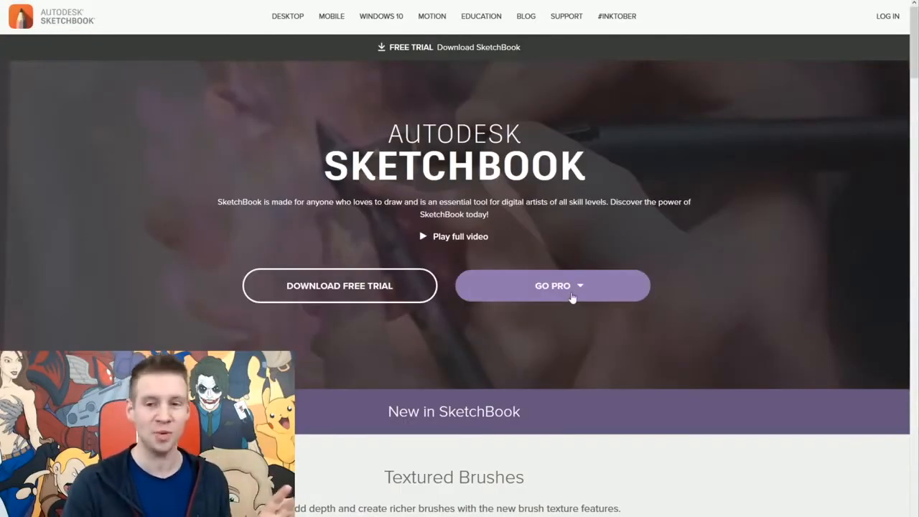
Browse the Creating Photo Texture Brushes post down to its iguana banner and Step 1.
left_click(553, 285)
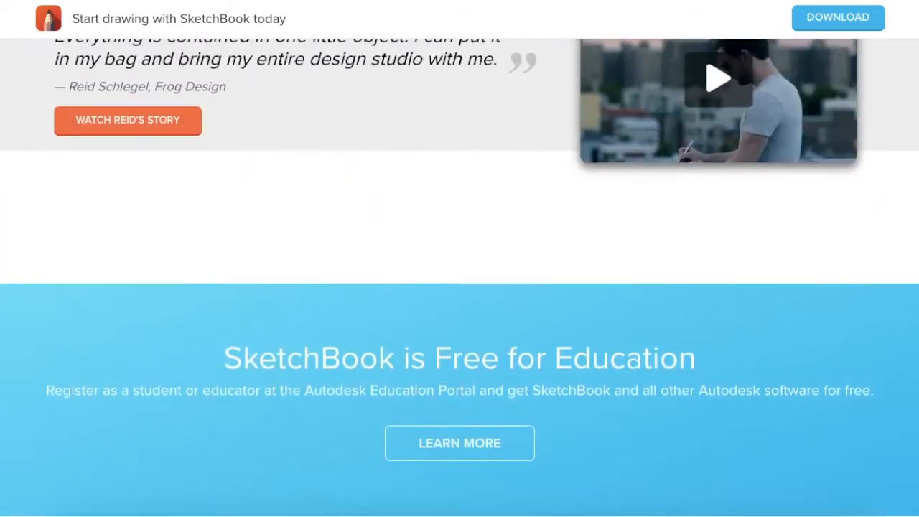
scroll("up", 3)
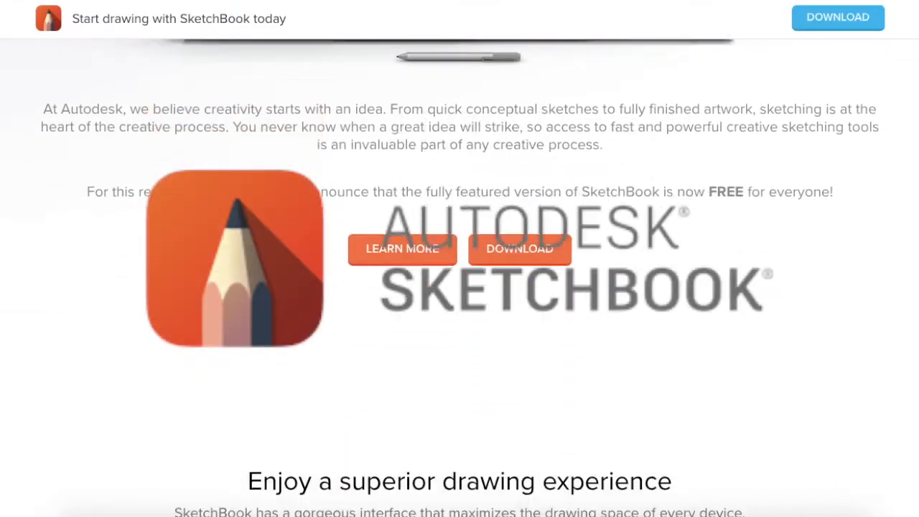
scroll("down", 3)
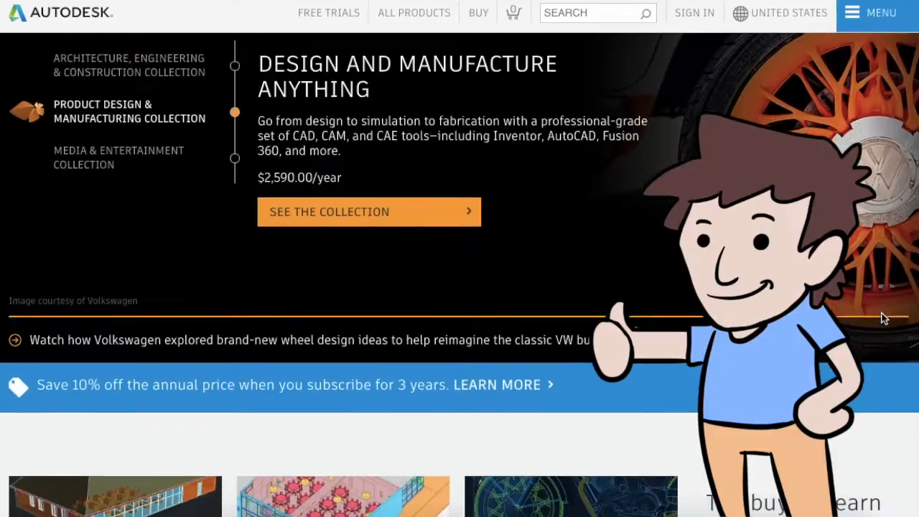
scroll("down", 3)
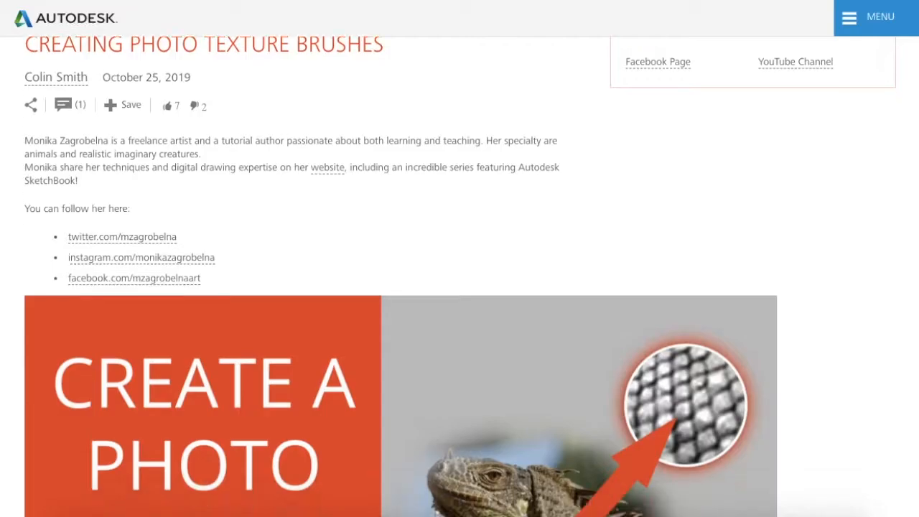
scroll("down", 3)
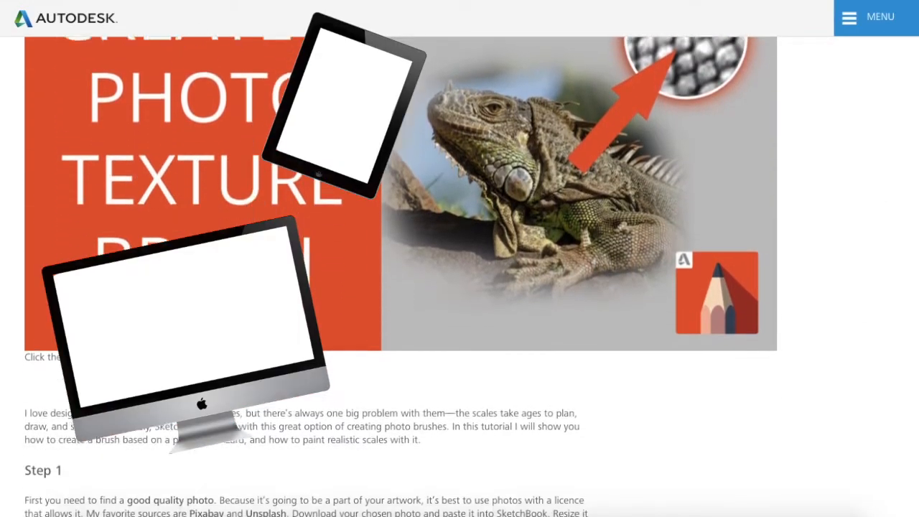
scroll("down", 3)
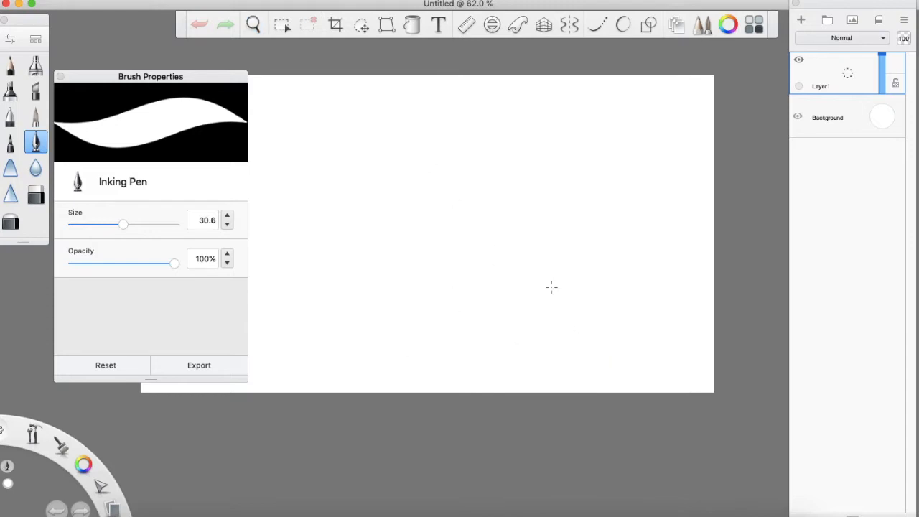
mouse_move(562, 218)
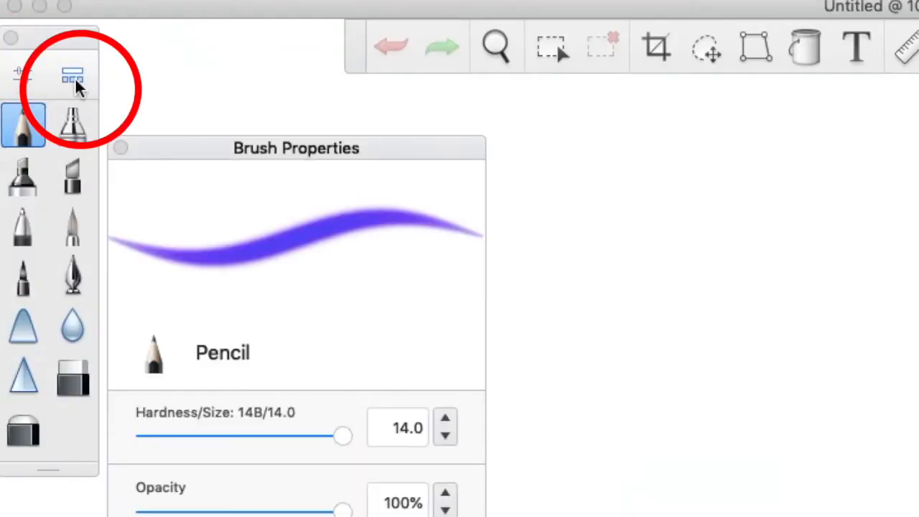
Browse the brush library sets: Basic, Texture Essentials, Copic, Manga Basics, Crosshatch.
left_click(69, 69)
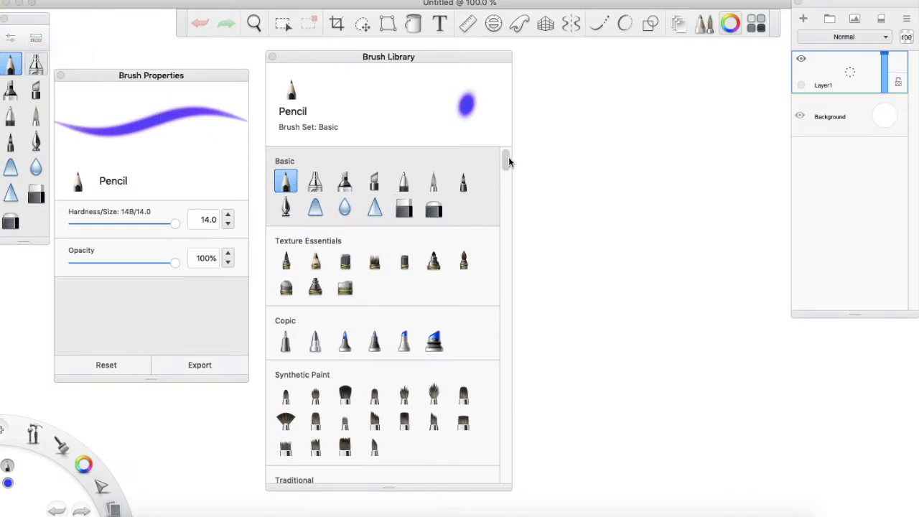
scroll("down", 3)
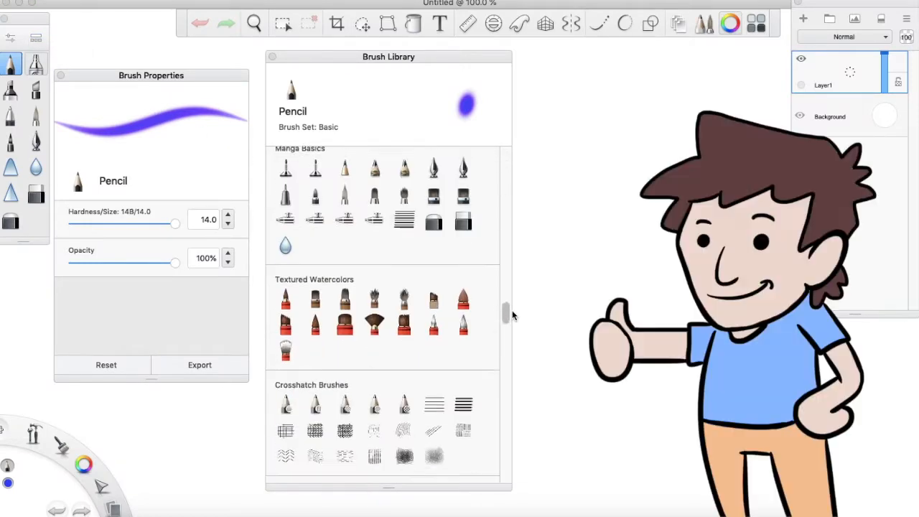
scroll("down", 3)
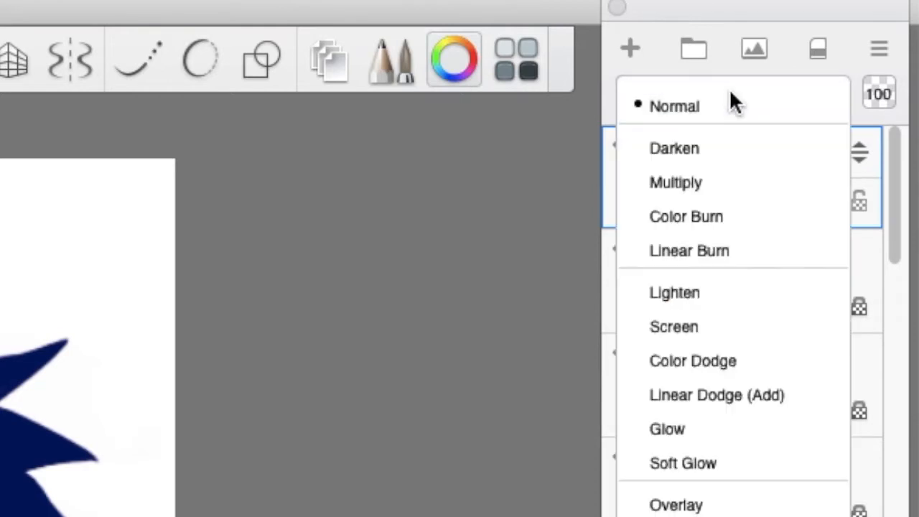
mouse_move(728, 396)
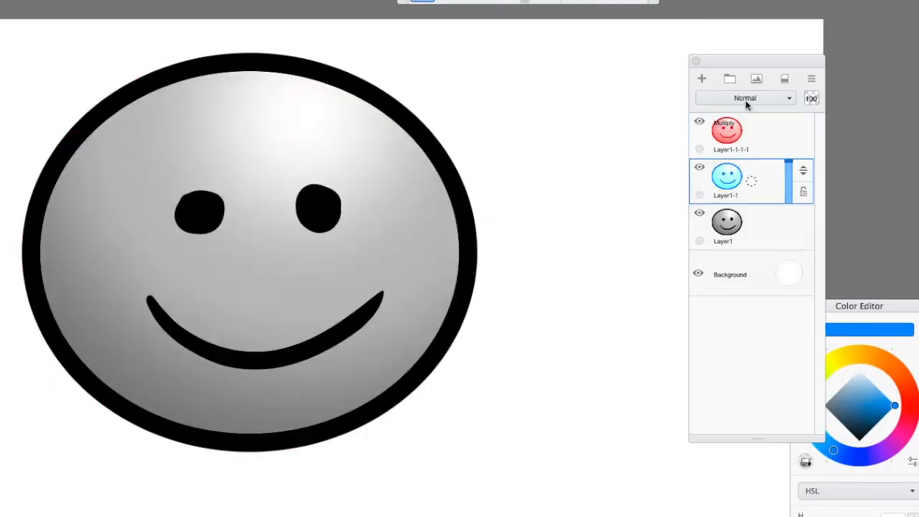
Choose a different blend mode for the cyan smiley layer.
left_click(747, 97)
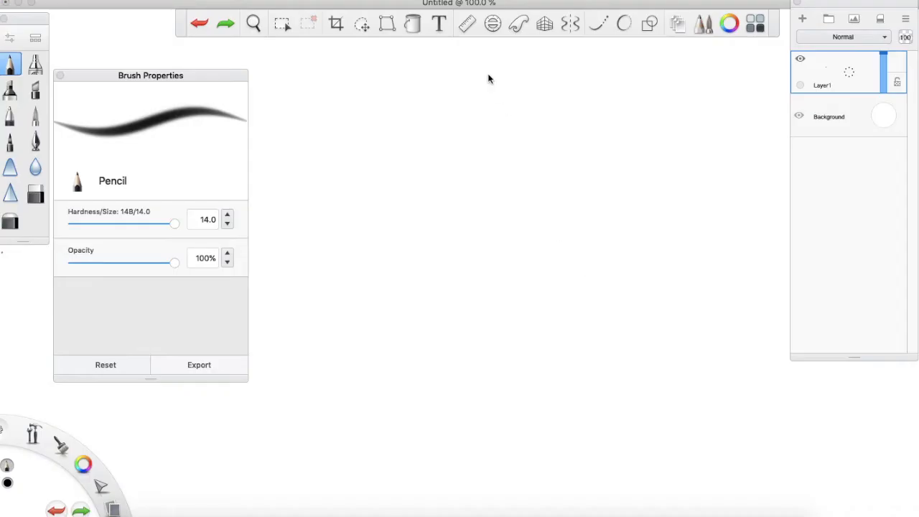
Draw a straight ruler line, then a bent stroke after trying French Curve and Ellipse guides.
left_click_drag(434, 290, 610, 115)
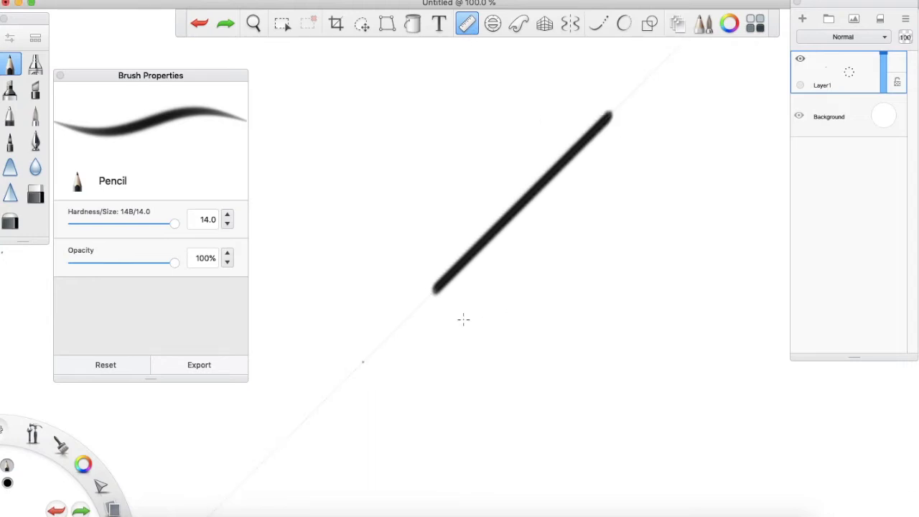
left_click(489, 24)
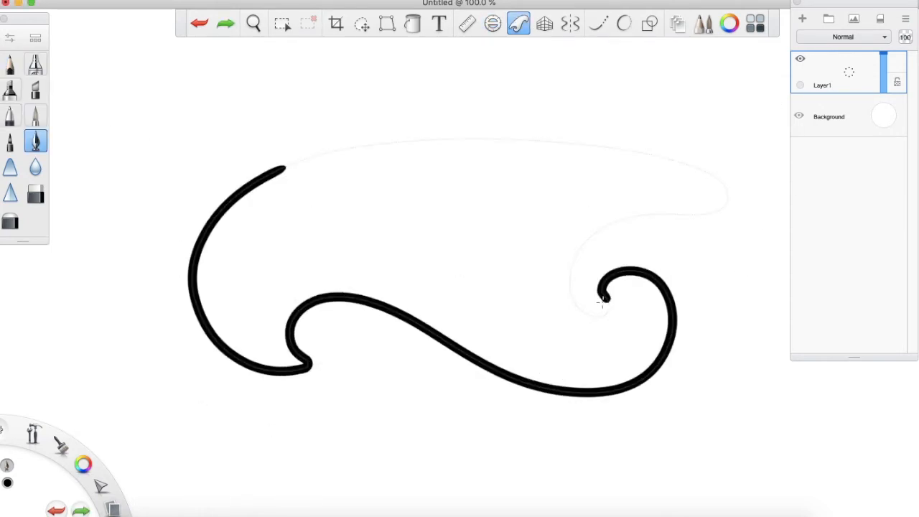
left_click(569, 23)
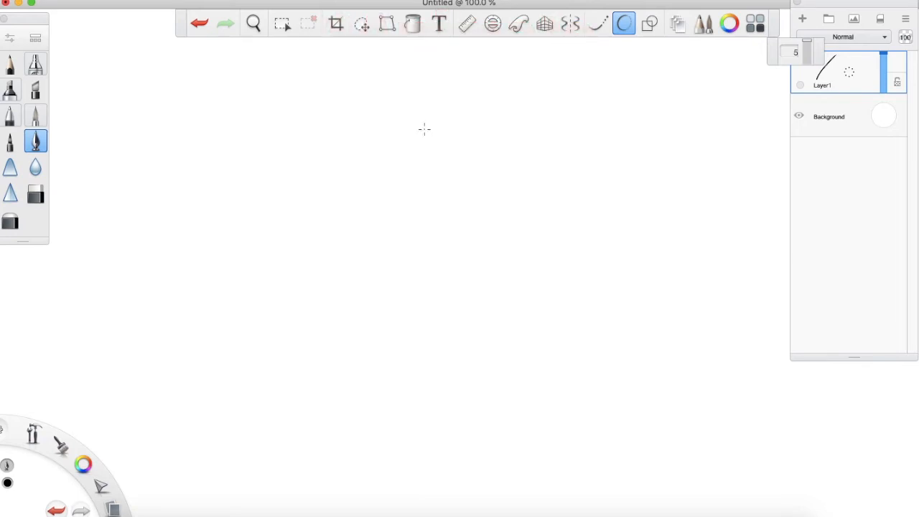
left_click_drag(428, 126, 514, 380)
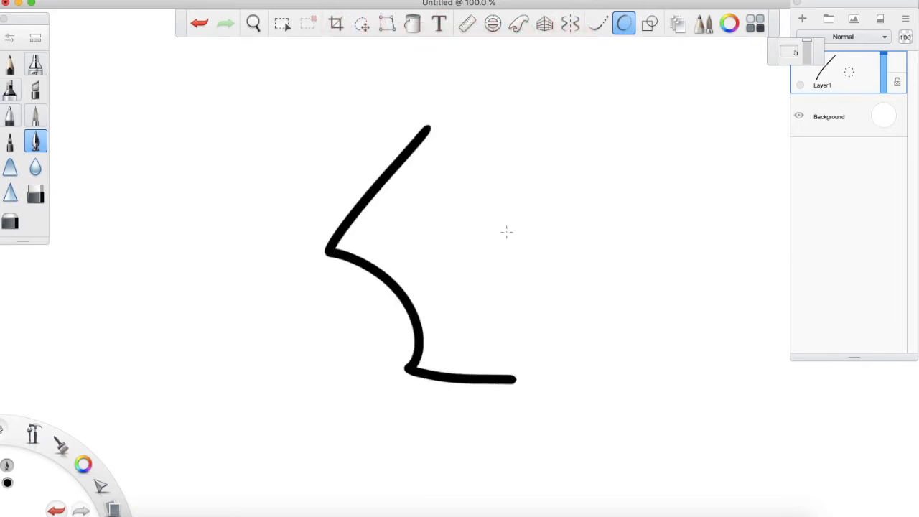